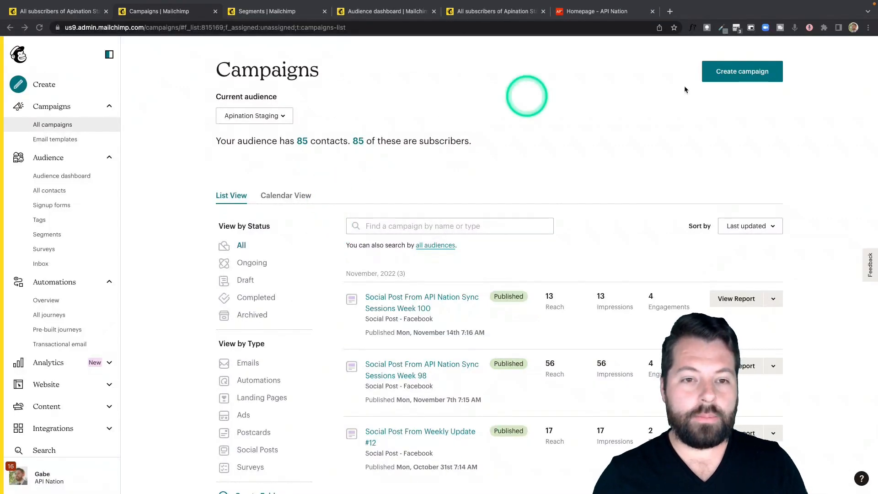
# Start creating a new campaign and choose the A/B test email type
pyautogui.click(742, 71)
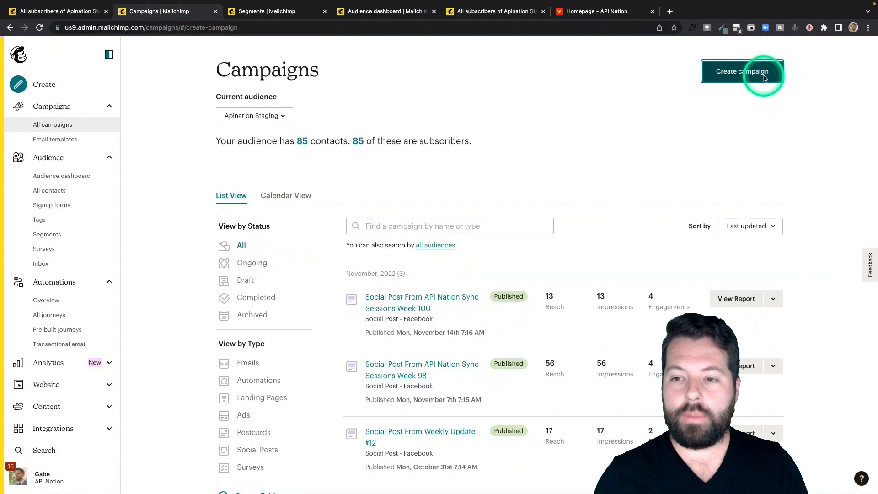
pyautogui.click(742, 71)
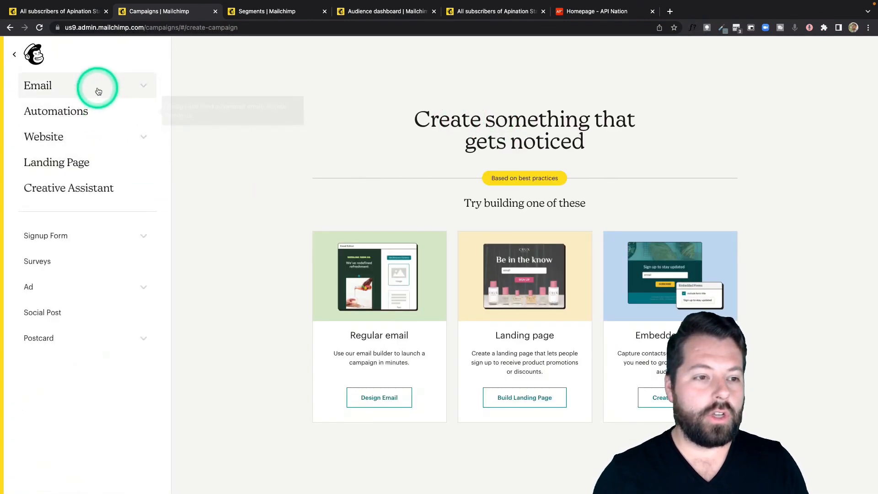
pyautogui.click(37, 85)
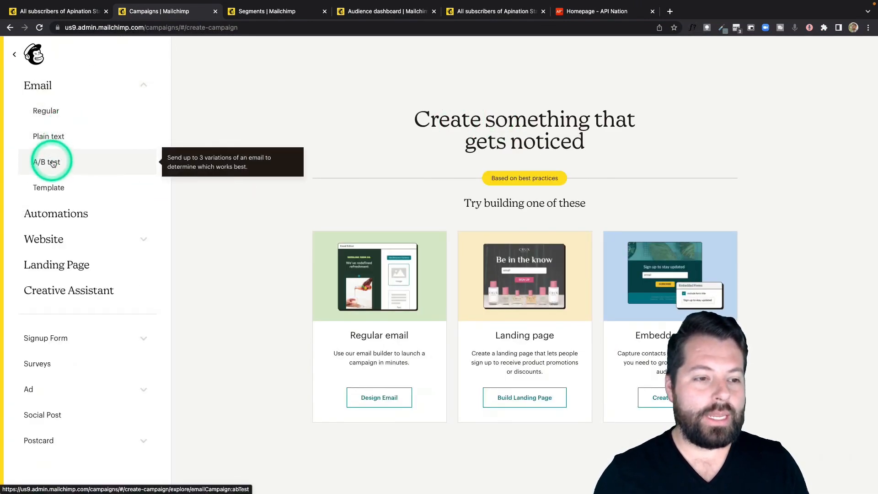
pyautogui.click(47, 162)
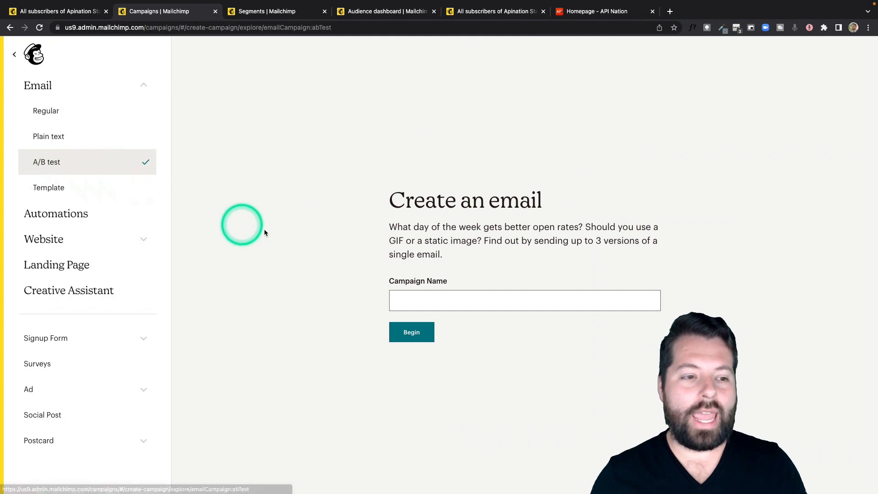
# Name the campaign 'Test Email' and begin building it
pyautogui.click(524, 301)
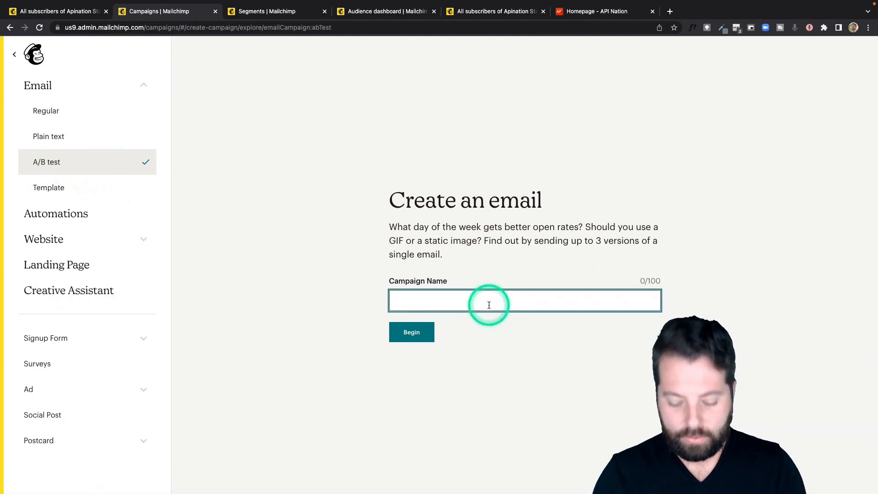
pyautogui.write('Test Email')
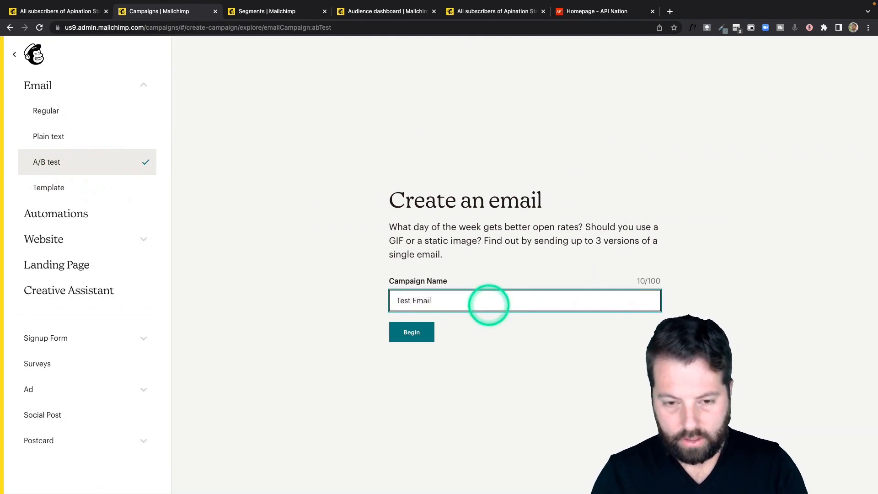
pyautogui.click(410, 331)
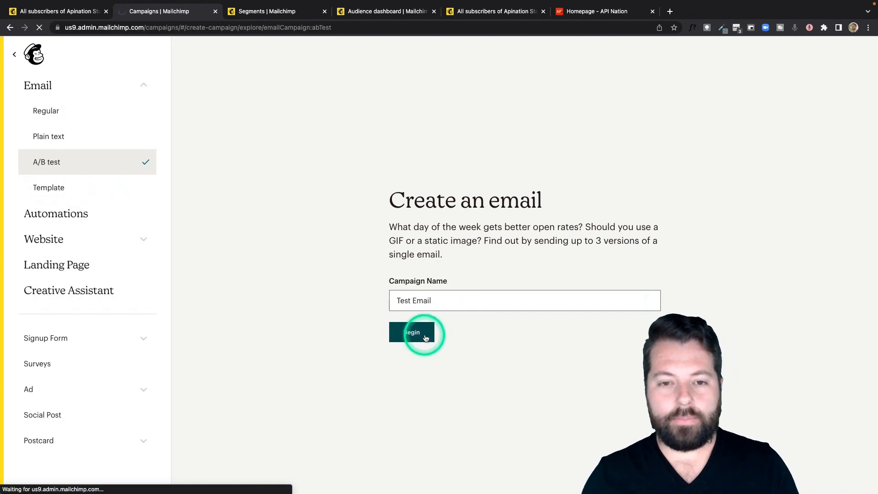
# Load the A/B testing builder for Test Email on its Variables step
pyautogui.click(412, 332)
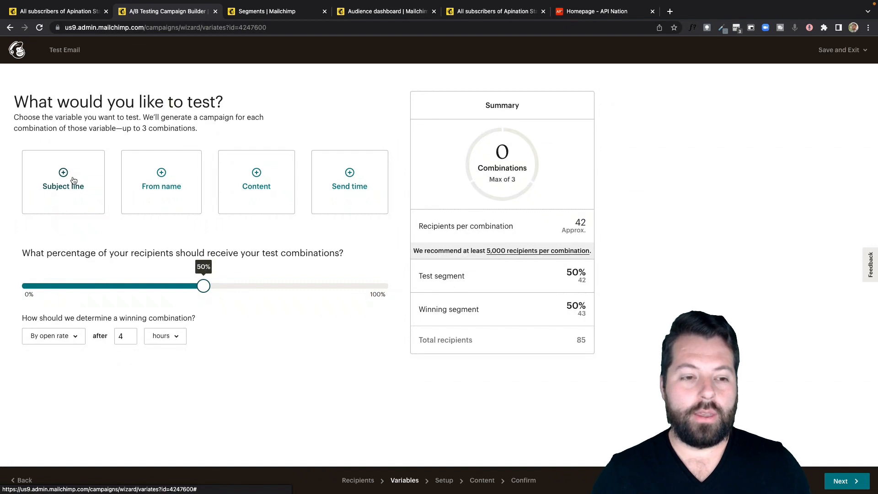
pyautogui.click(161, 172)
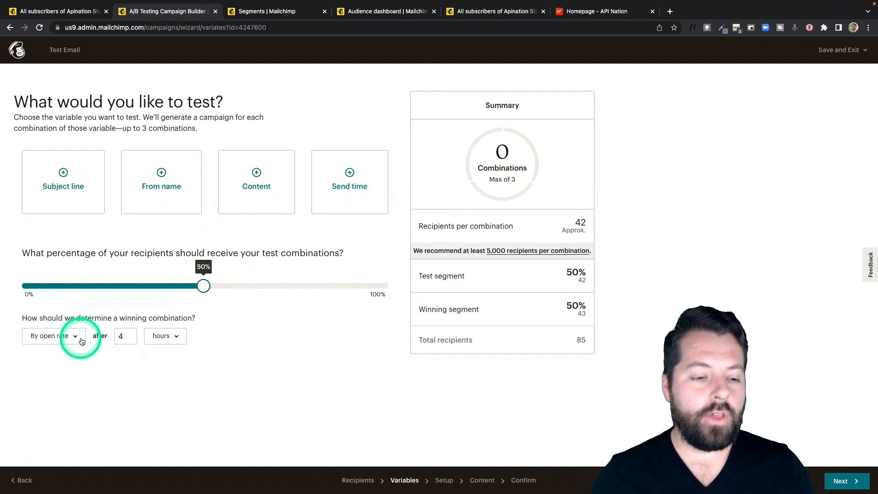
pyautogui.click(53, 336)
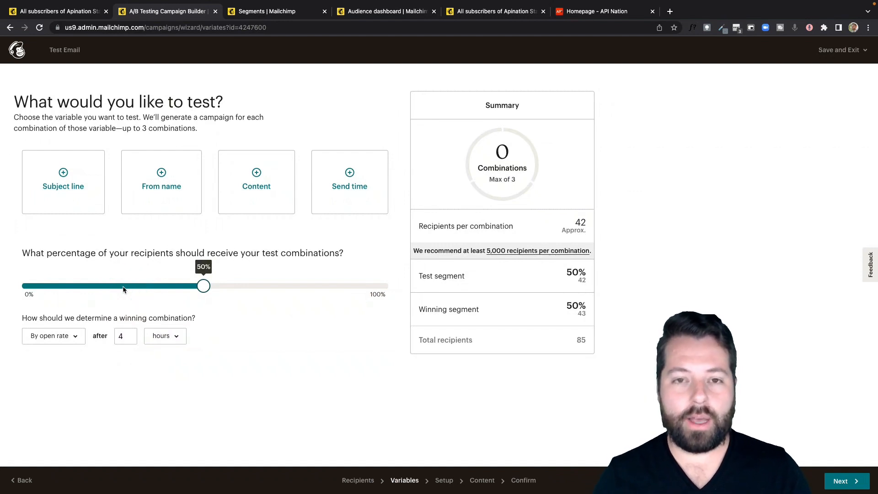
pyautogui.click(342, 354)
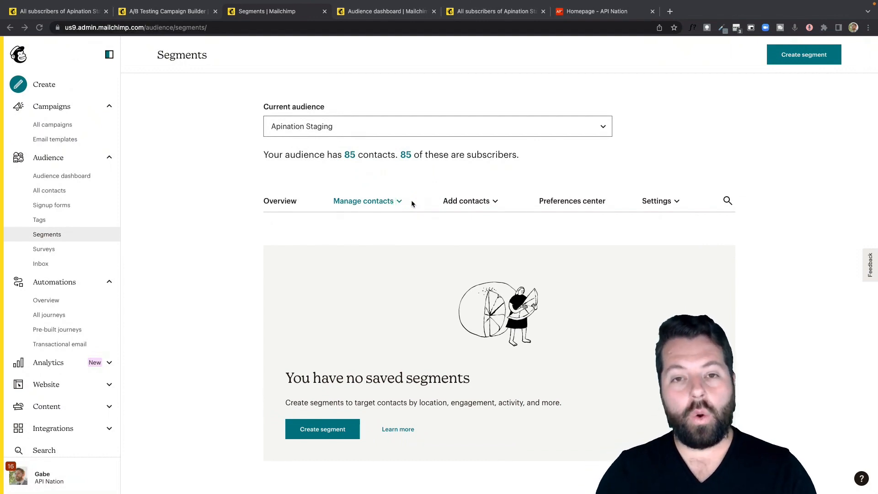
# Create a new segment with a Lead Type condition
pyautogui.click(322, 429)
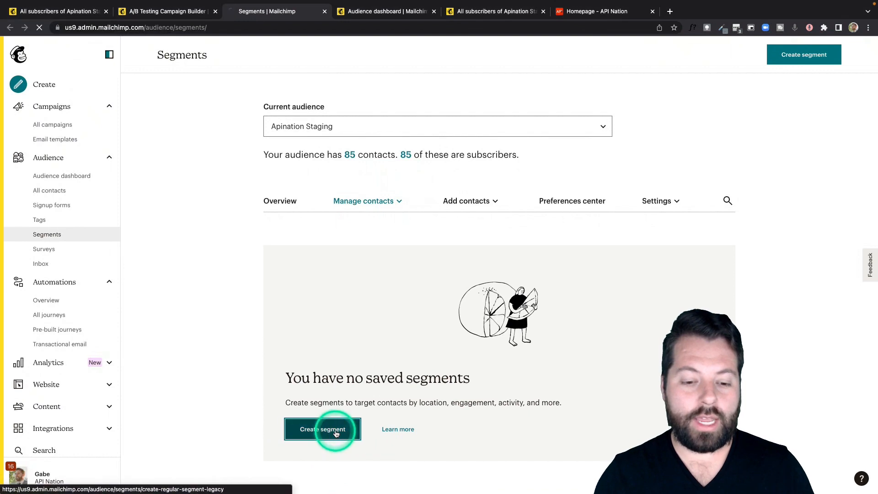
pyautogui.click(322, 429)
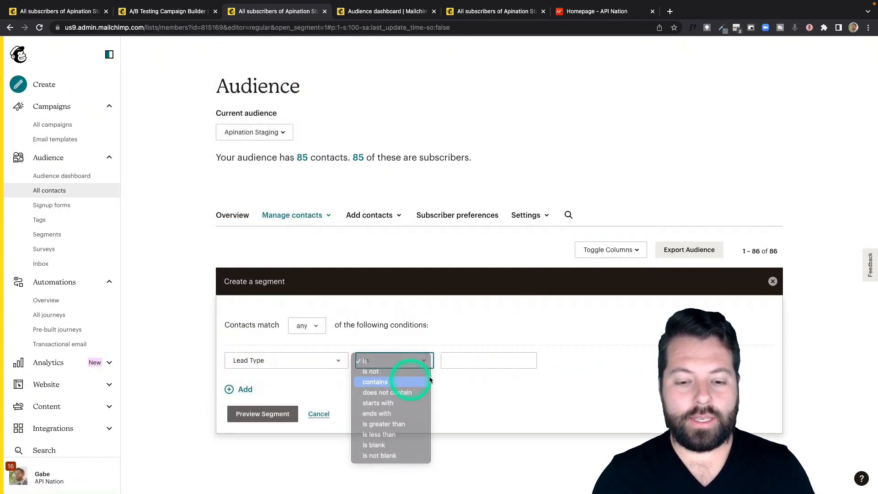
# Enter 'buyer' then 'seller' as the Lead Type condition value
pyautogui.click(376, 382)
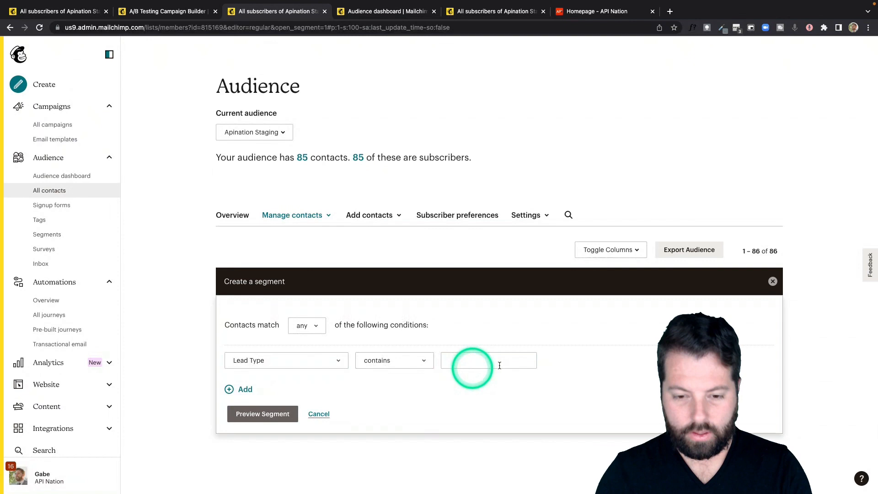
pyautogui.write('buyer')
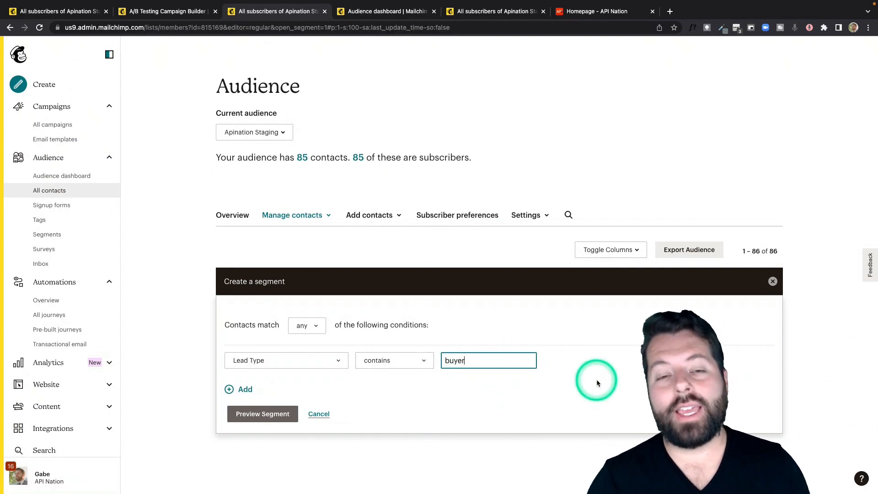
pyautogui.moveTo(578, 383)
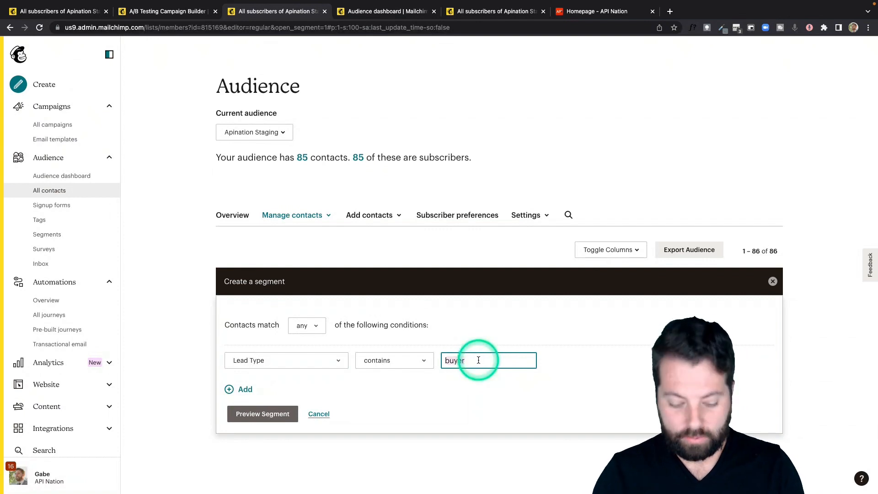
pyautogui.write('seller')
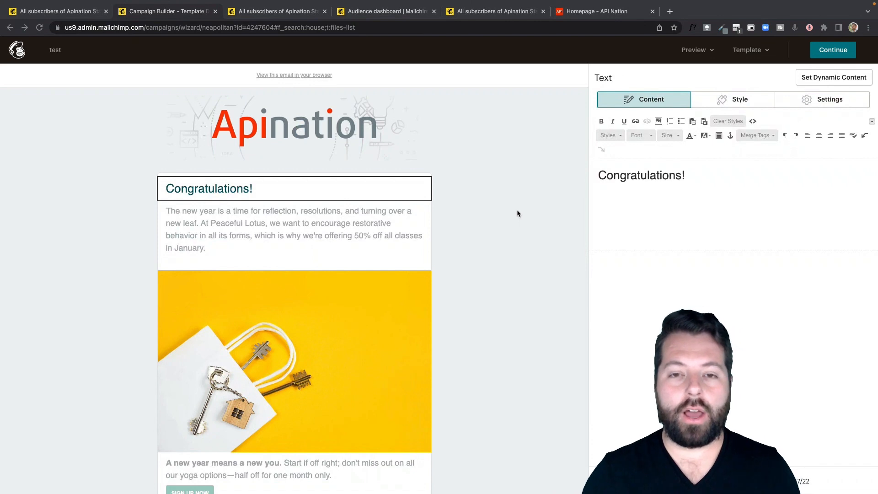
# Make the heading read 'Congratulations *|FNAME|*!' using the First Name merge tag
pyautogui.click(224, 188)
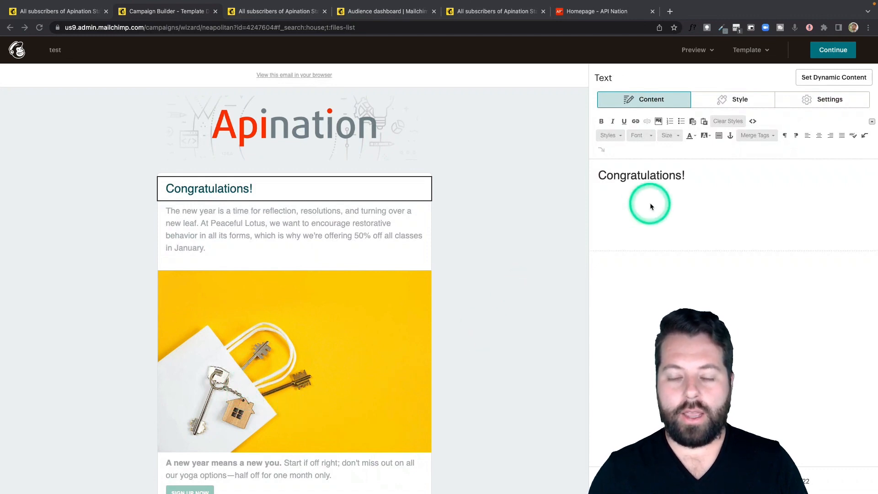
pyautogui.click(685, 176)
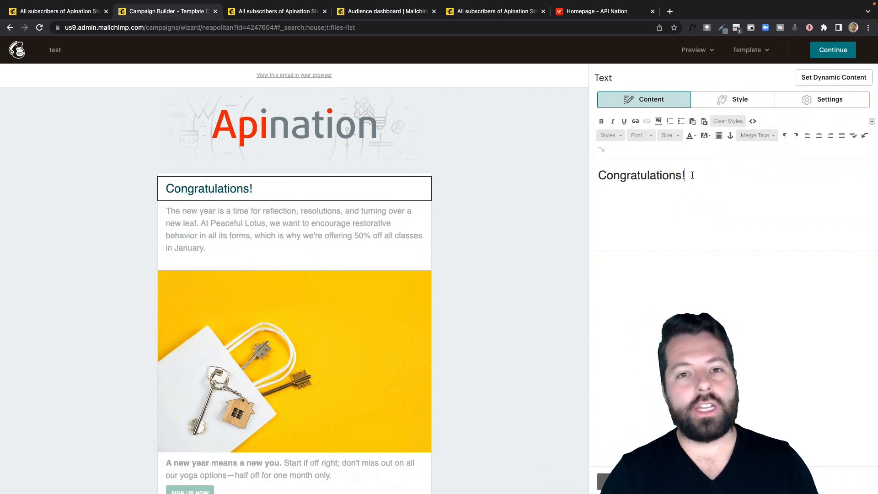
pyautogui.click(709, 177)
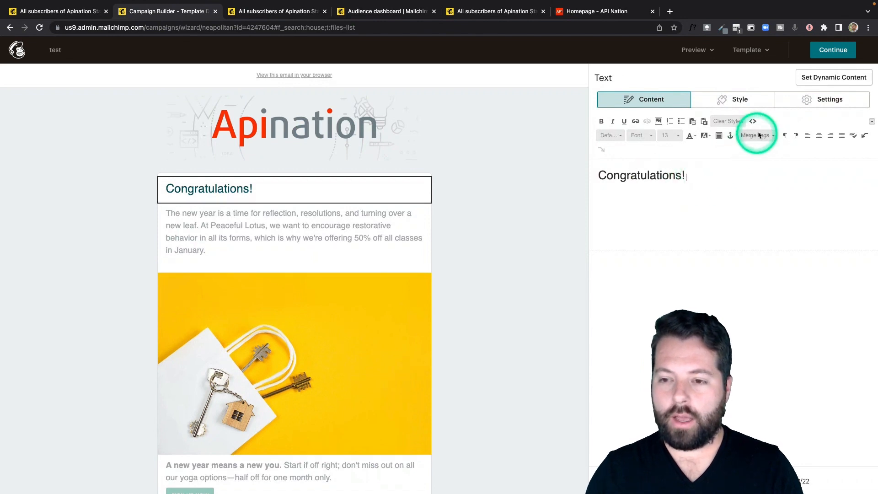
pyautogui.click(755, 136)
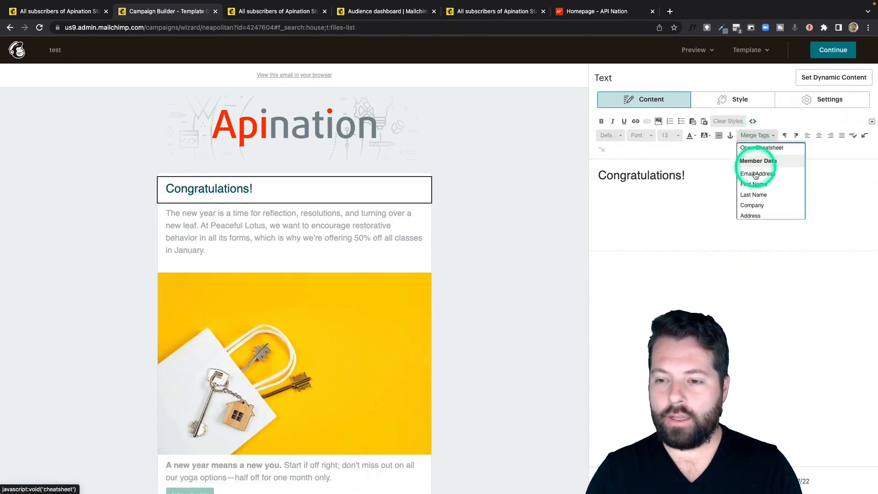
pyautogui.click(754, 184)
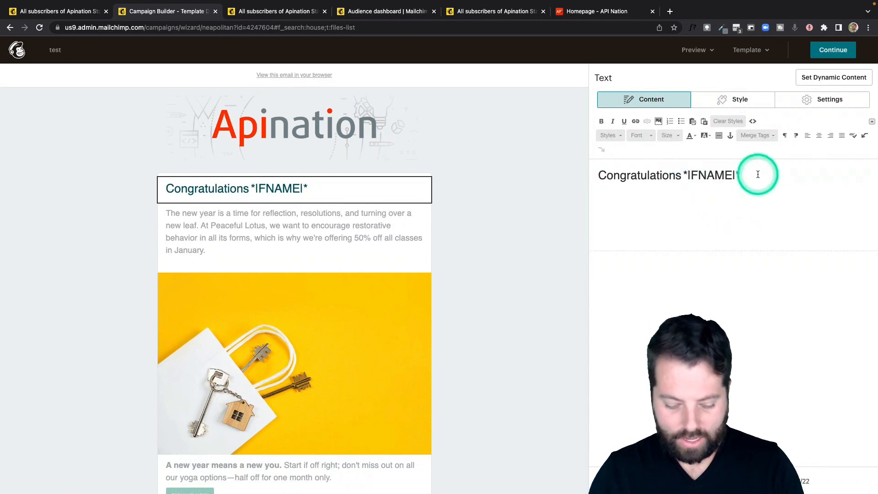
pyautogui.write('!')
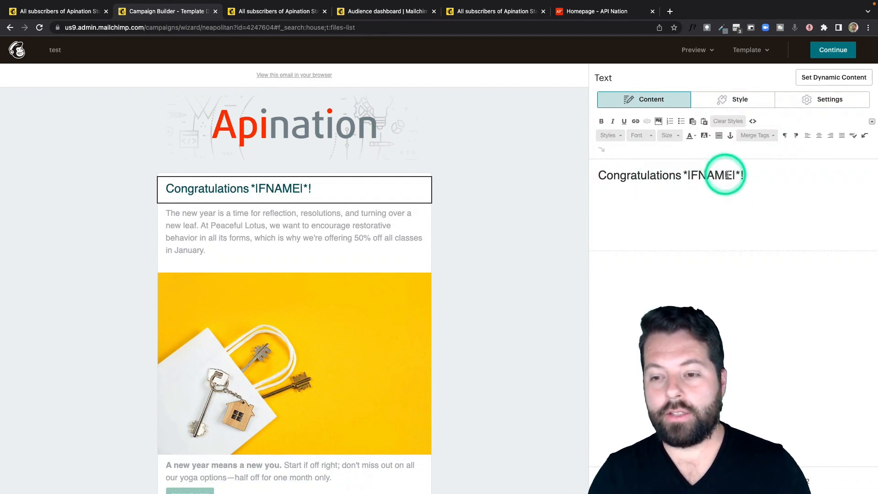
# Browse further down the Merge Tags list
pyautogui.click(756, 135)
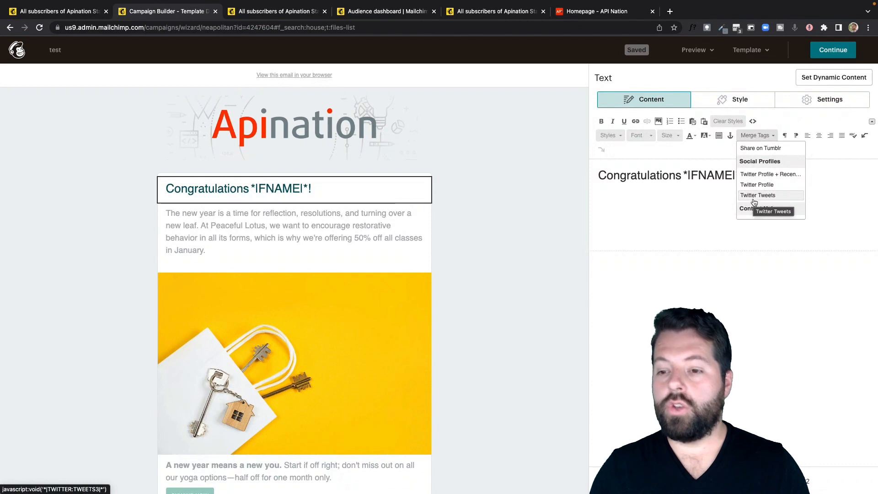
pyautogui.scroll(-3)
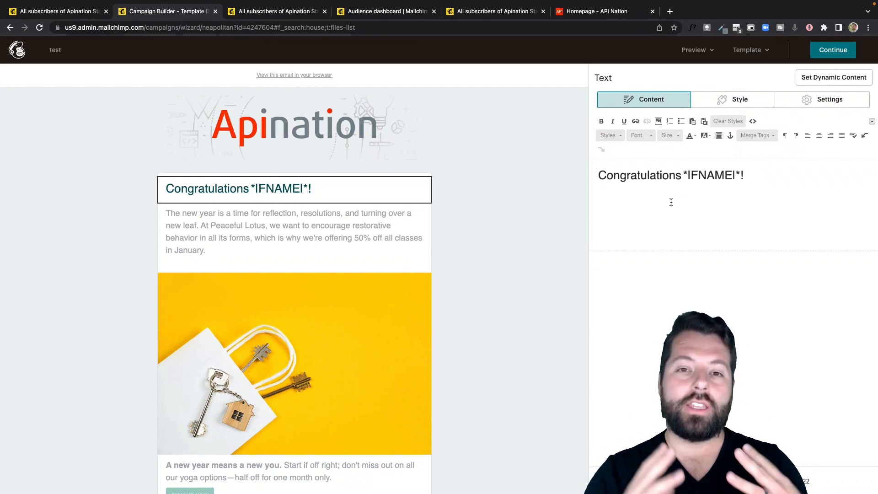
# Return to the audience's Segments page showing no saved segments
pyautogui.click(495, 11)
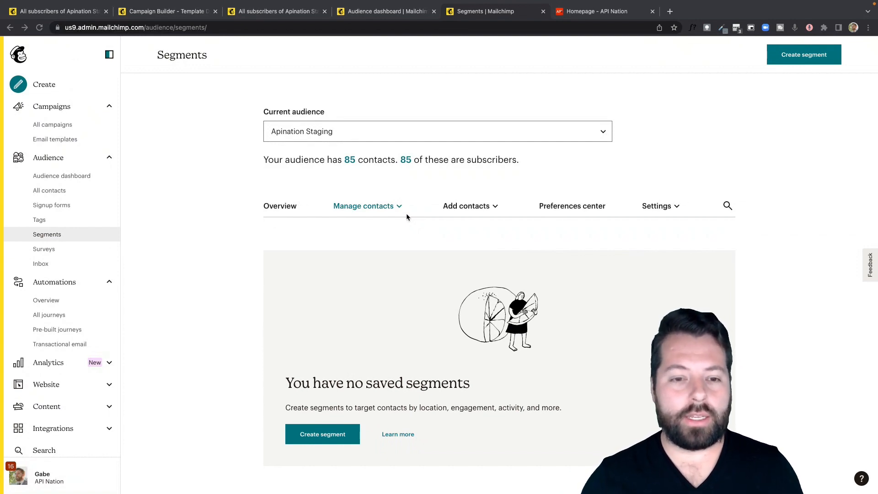
# Create a segment where contact rating is less than two stars
pyautogui.click(322, 386)
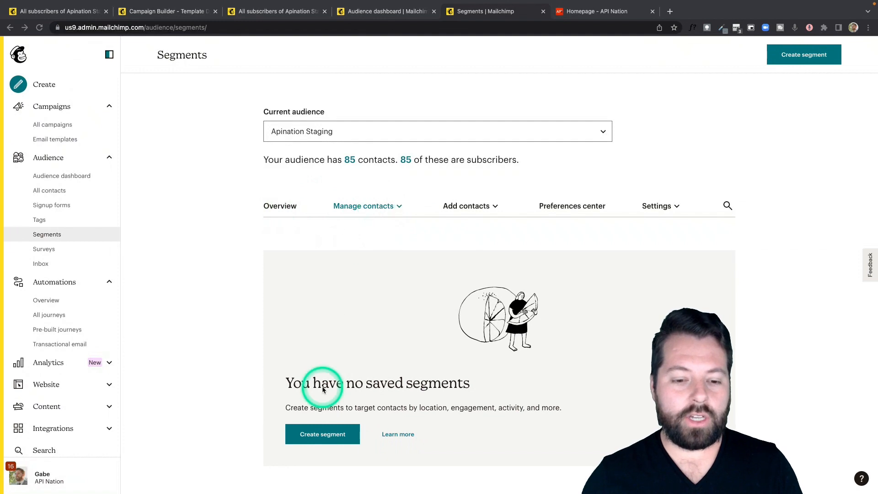
pyautogui.click(323, 434)
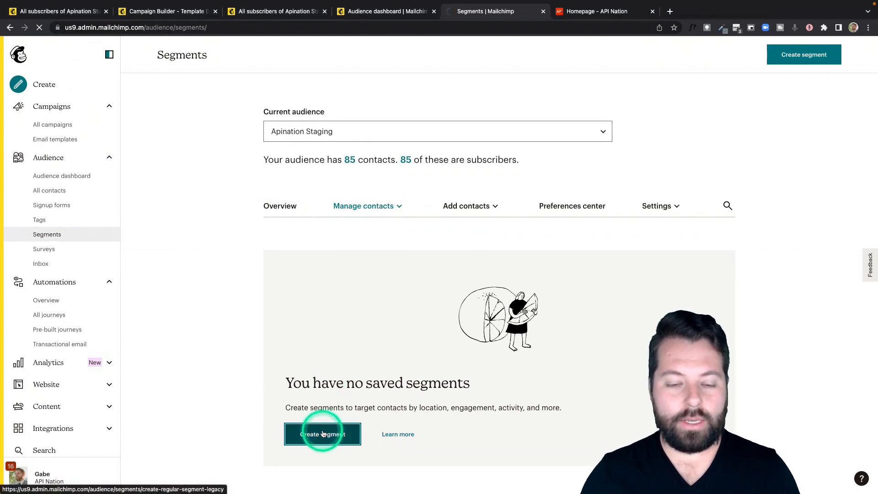
pyautogui.click(323, 434)
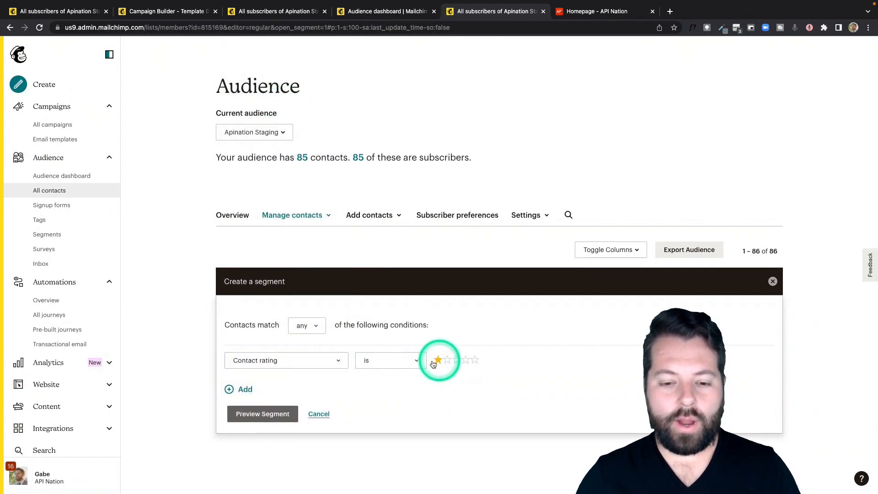
pyautogui.click(388, 361)
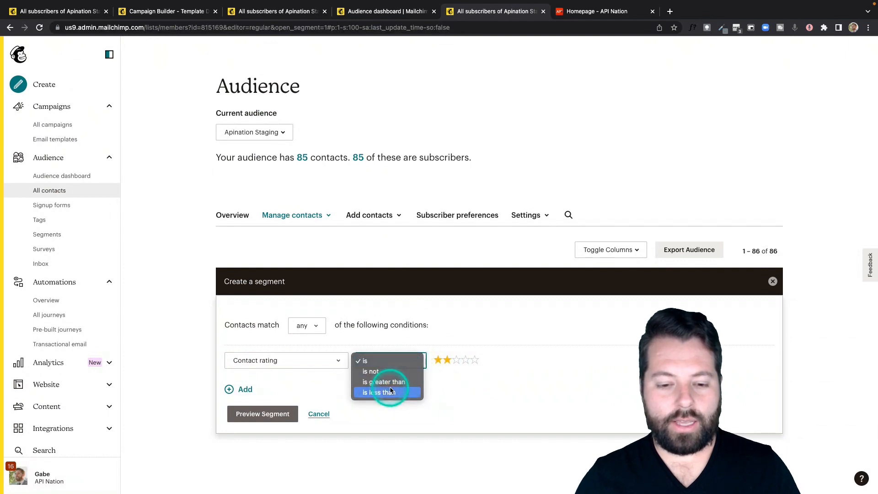
pyautogui.click(377, 393)
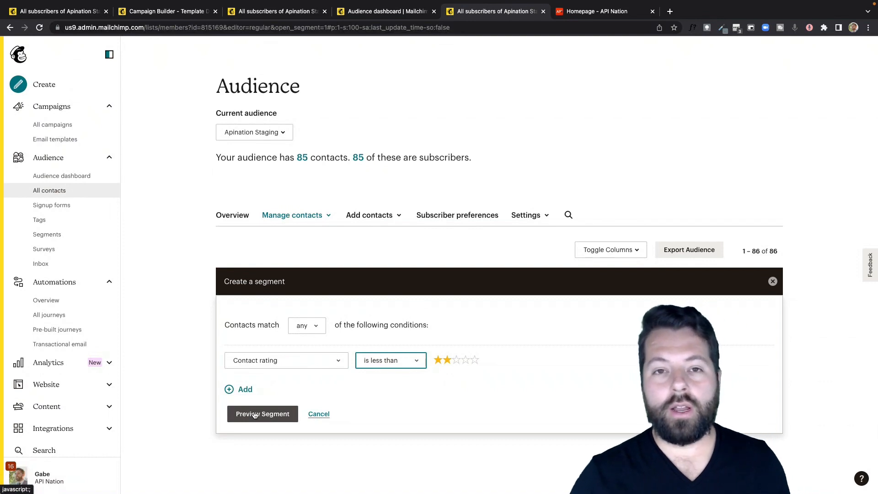
# Raise the contact rating threshold to three stars
pyautogui.click(465, 361)
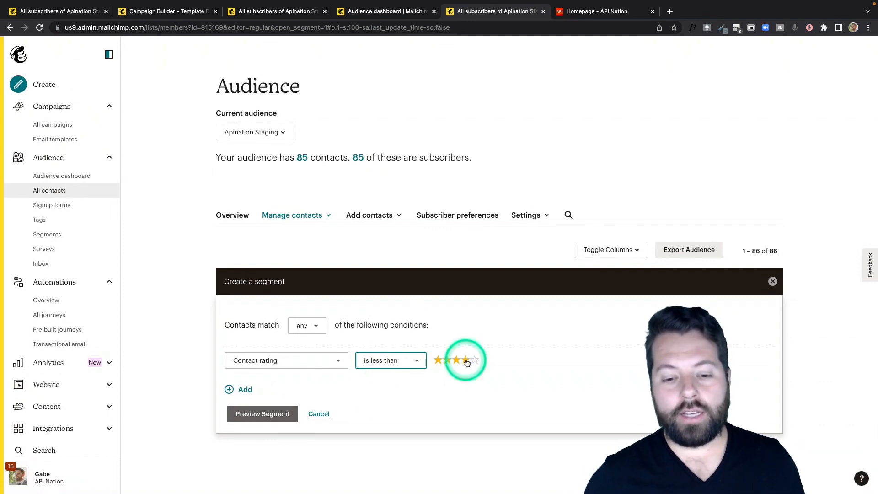
pyautogui.click(448, 361)
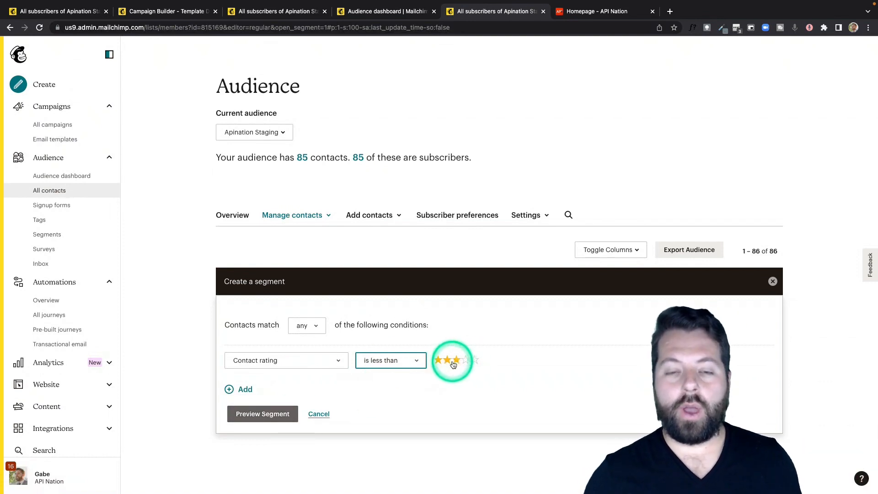
pyautogui.click(447, 361)
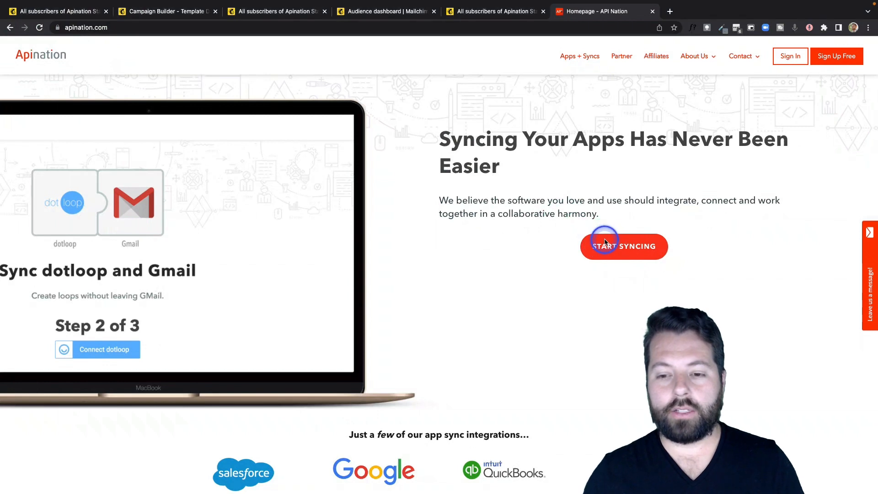
# From Start Syncing, find MailChimp in the Apps grid and open its sync page
pyautogui.click(623, 246)
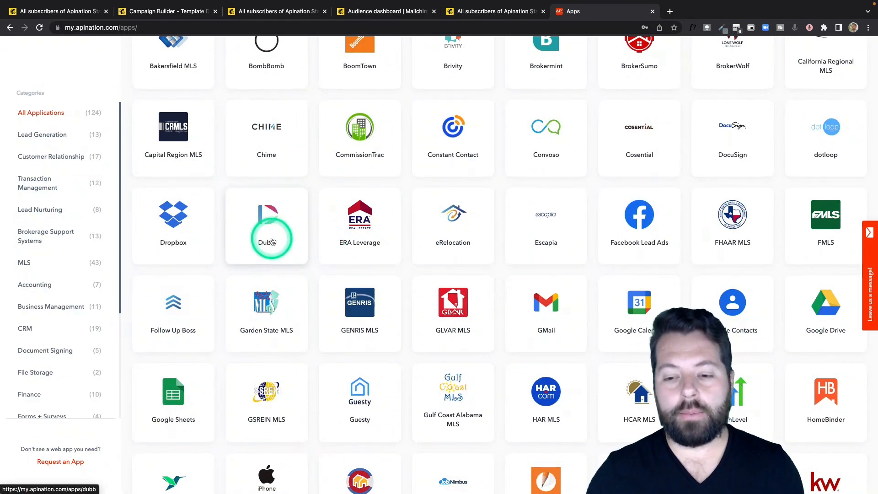
pyautogui.scroll(-3)
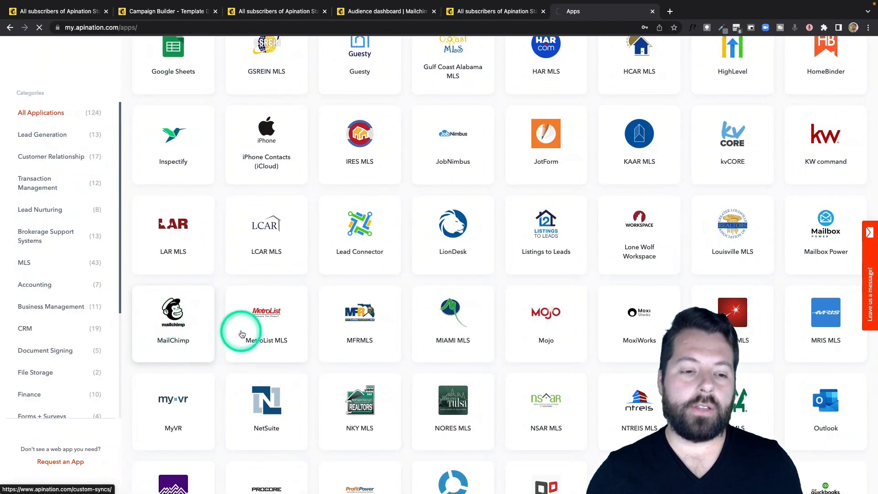
pyautogui.click(173, 312)
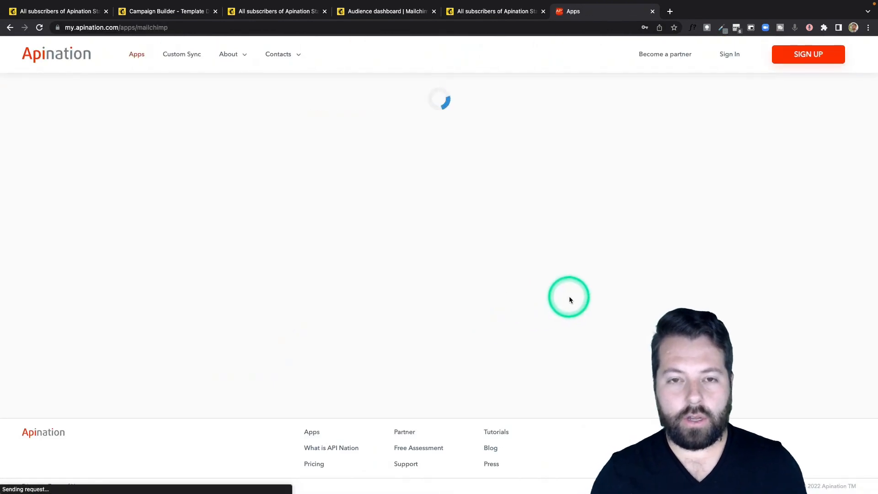